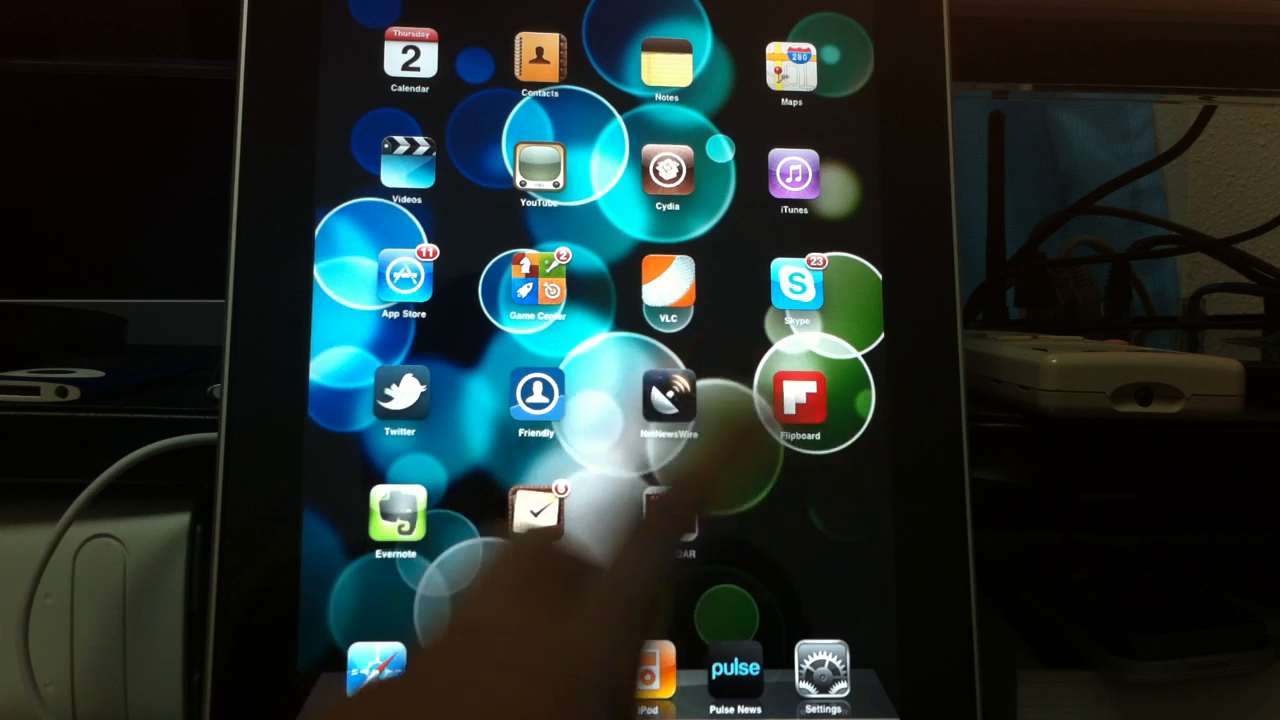
Browse a news reader and bring up the full list of subscribed feeds
click(796, 290)
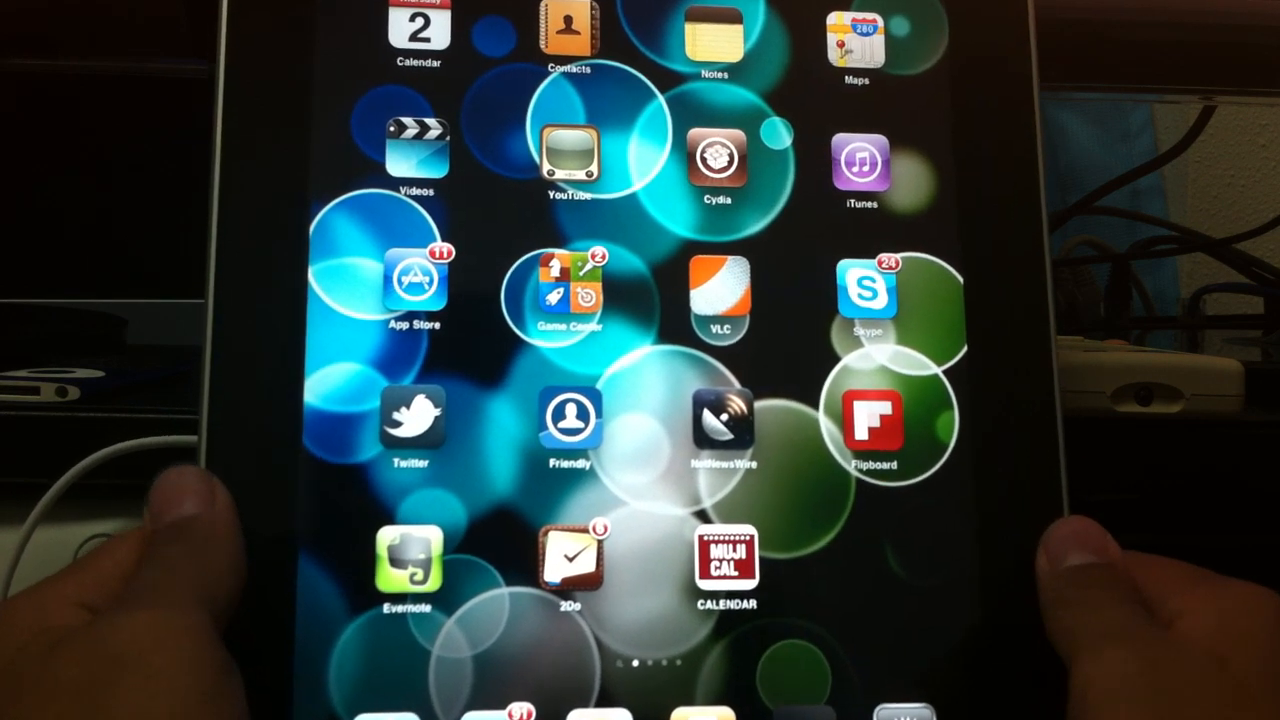
click(570, 420)
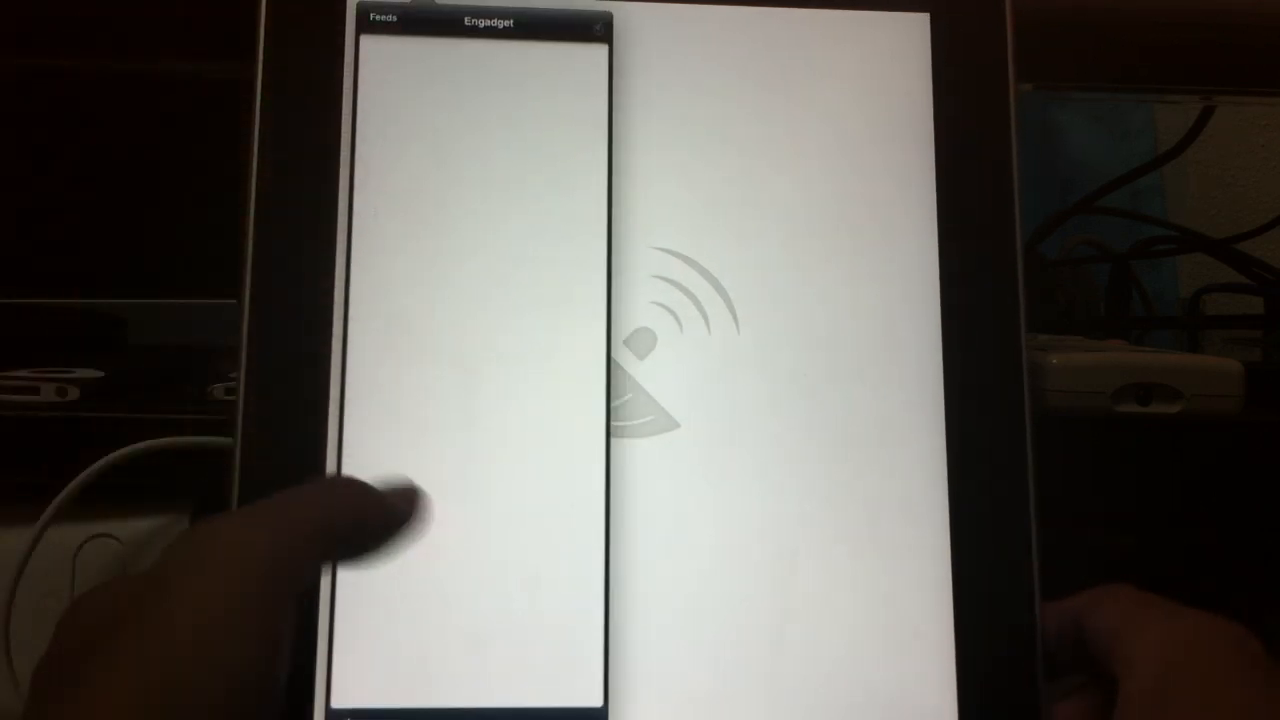
click(382, 16)
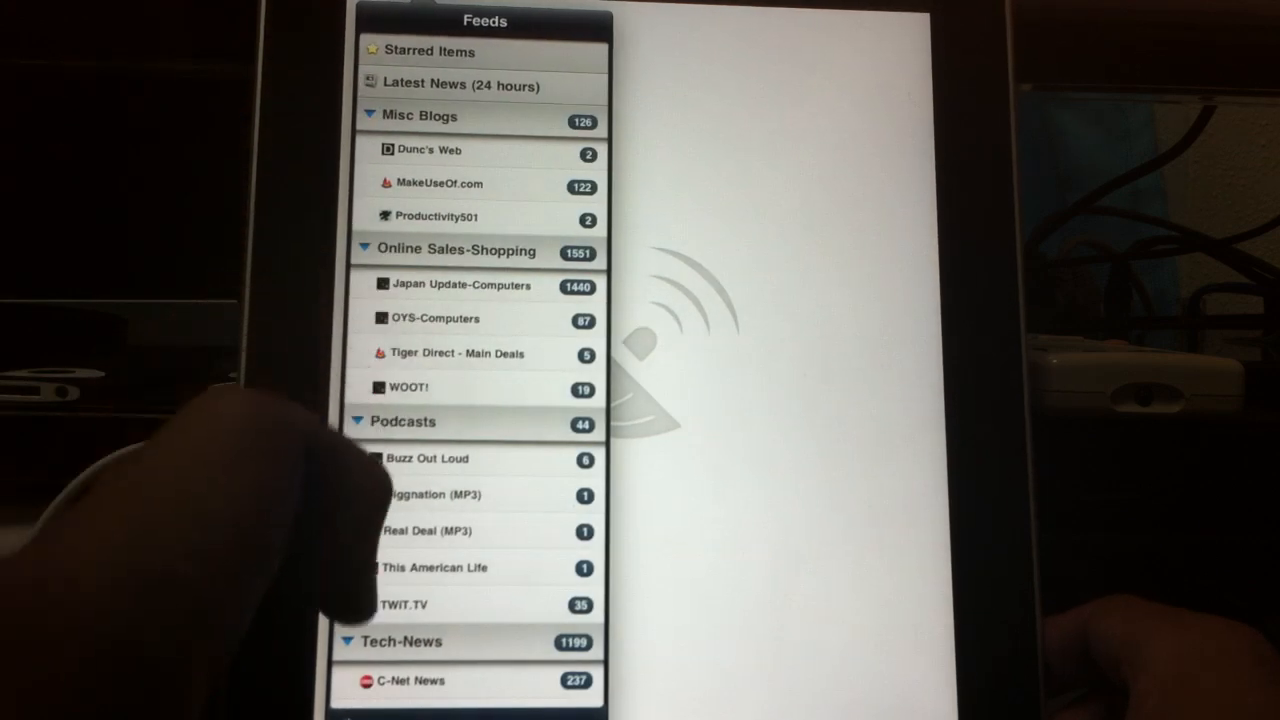
scroll(down, 3)
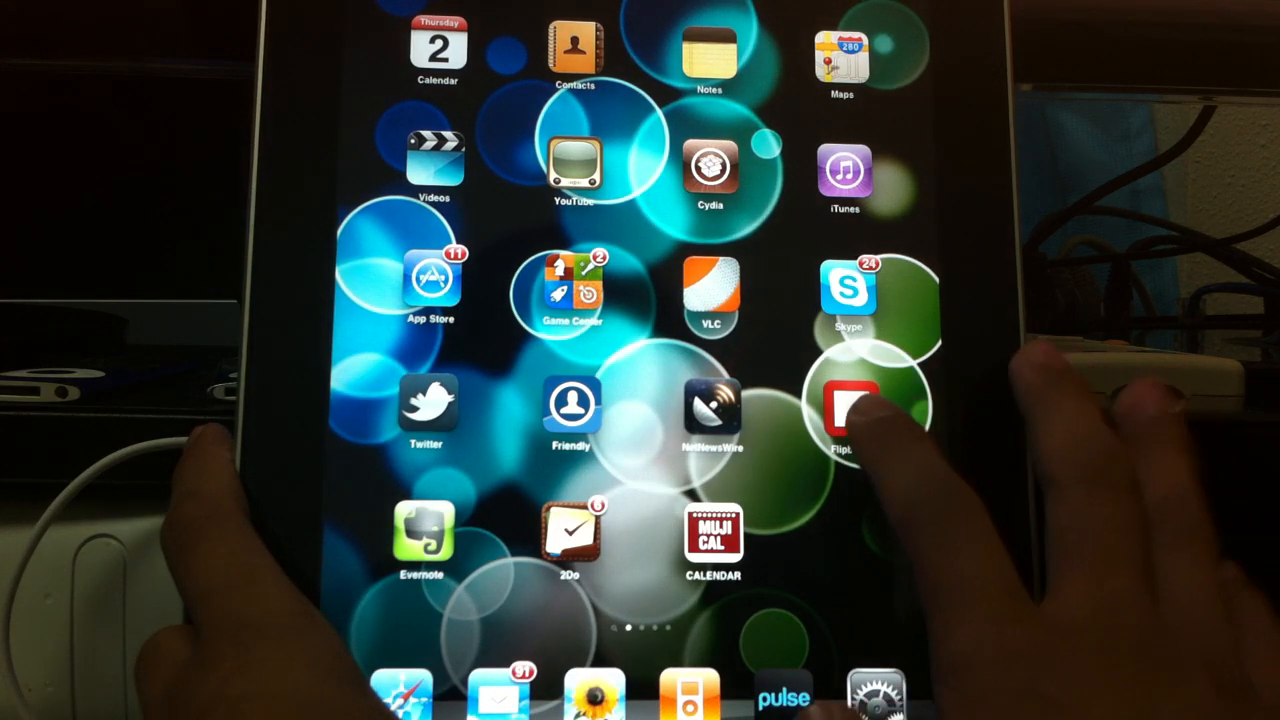
Launch Flipboard, flip past the cover and read through the Tech Influencers section
click(852, 404)
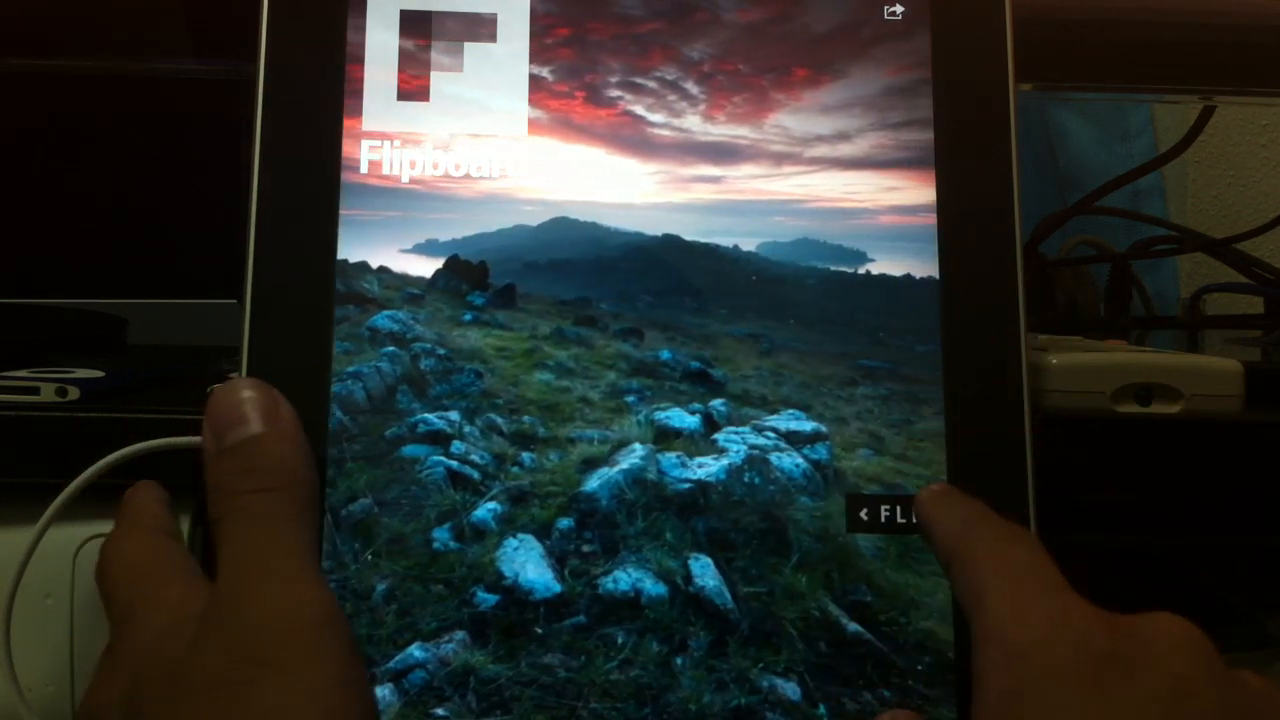
click(890, 516)
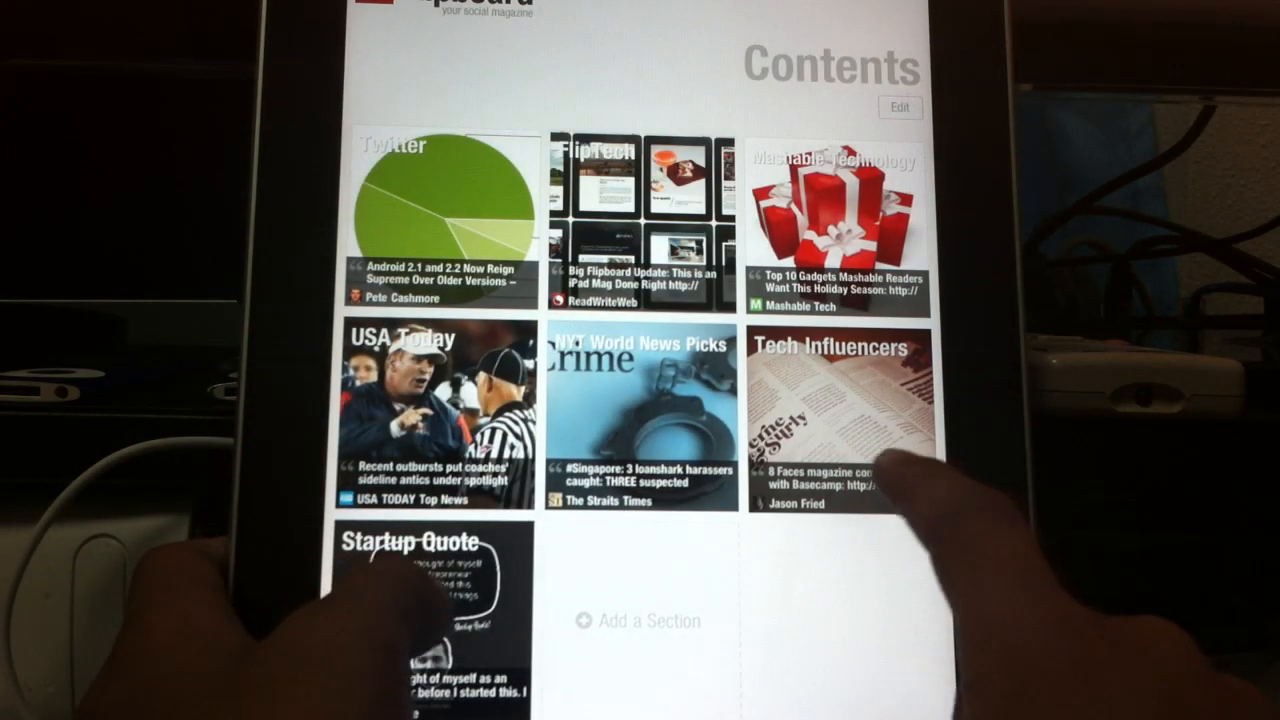
click(842, 420)
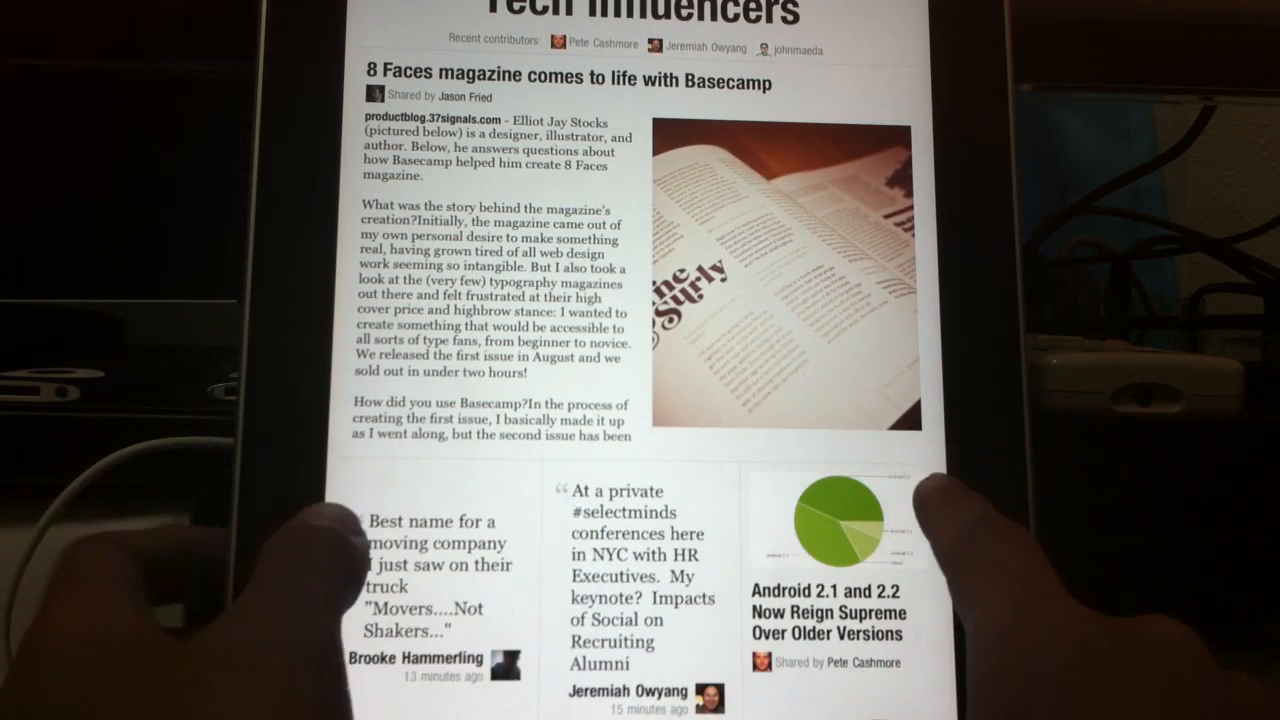
scroll(down, 3)
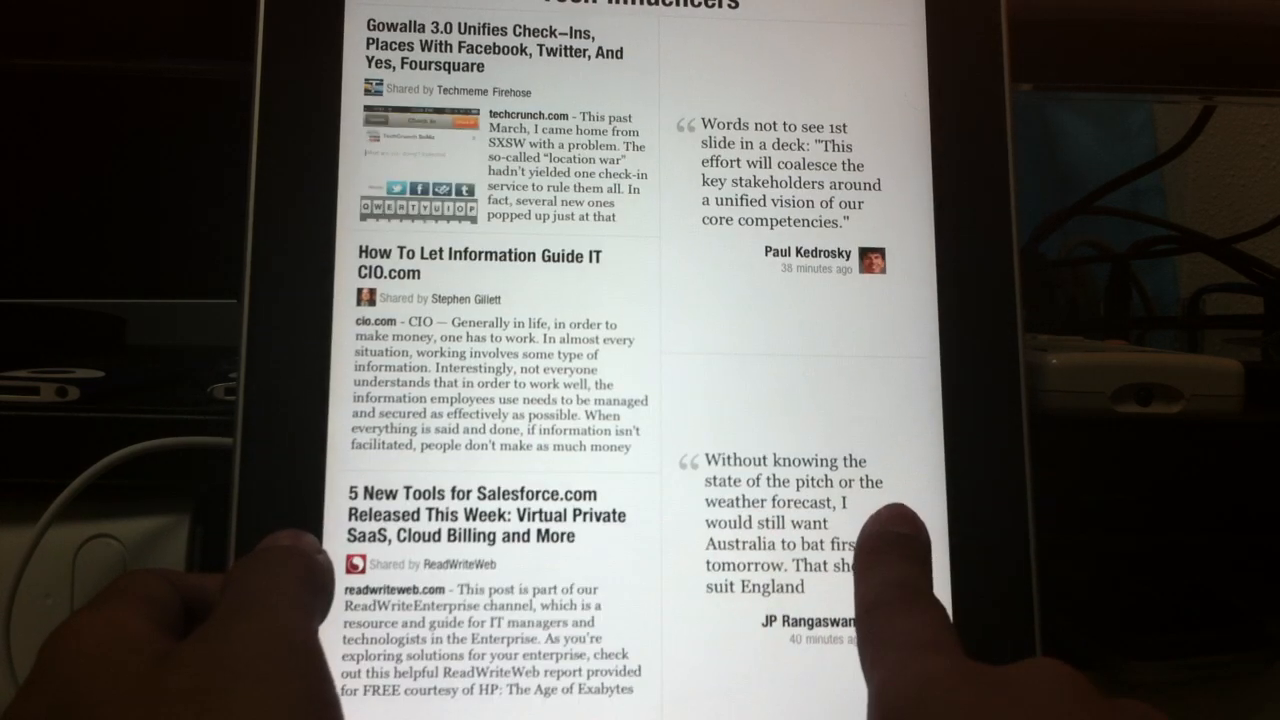
scroll(down, 3)
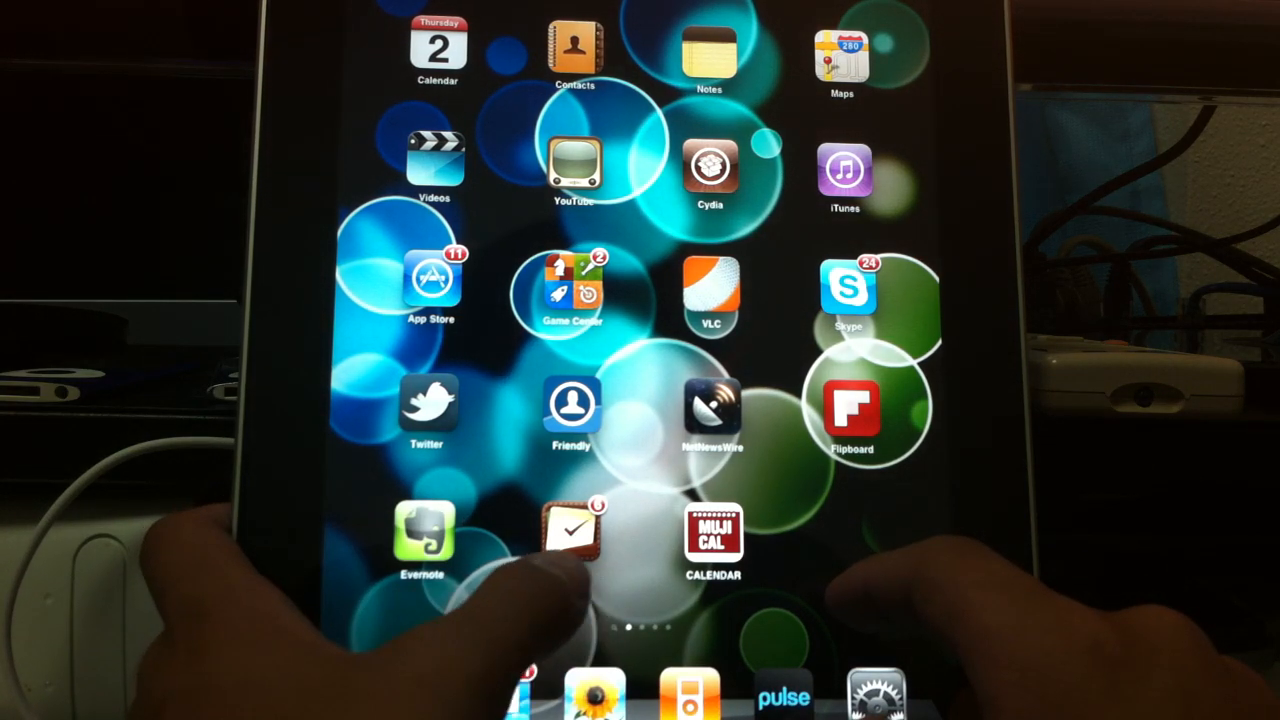
Launch 2Do to its task list and start its sync so the panel reports connecting
click(572, 530)
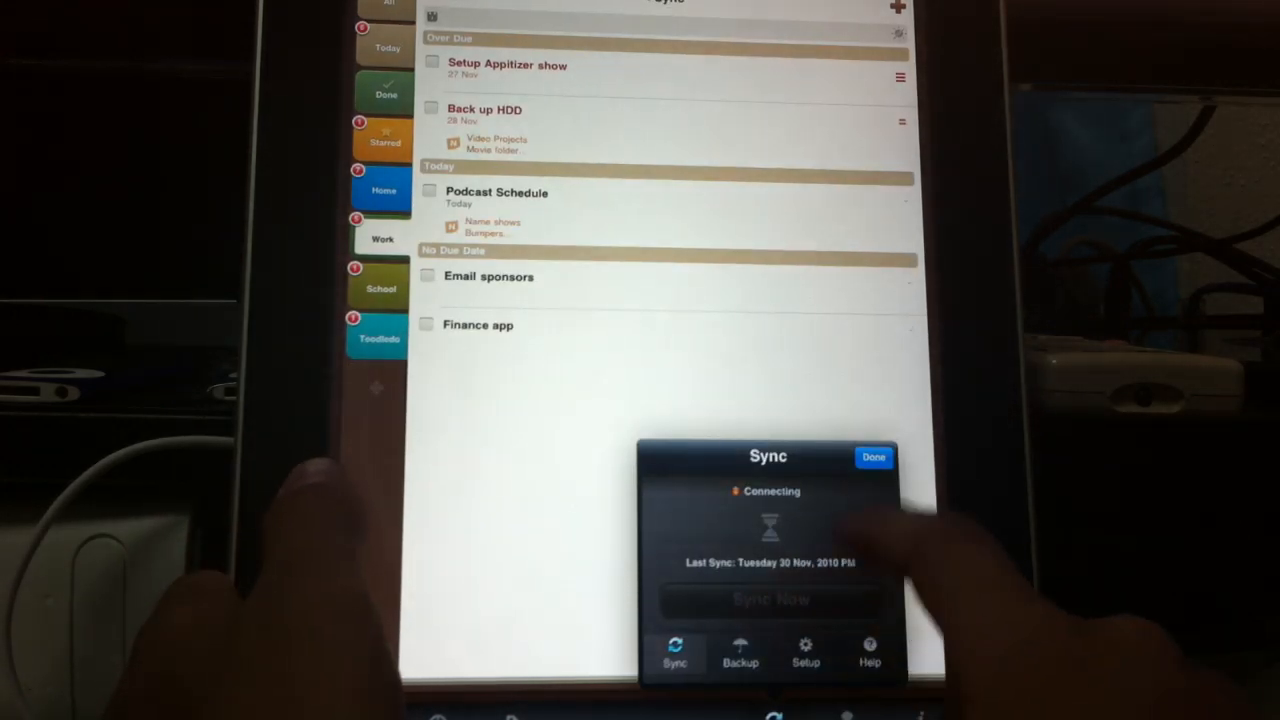
click(872, 456)
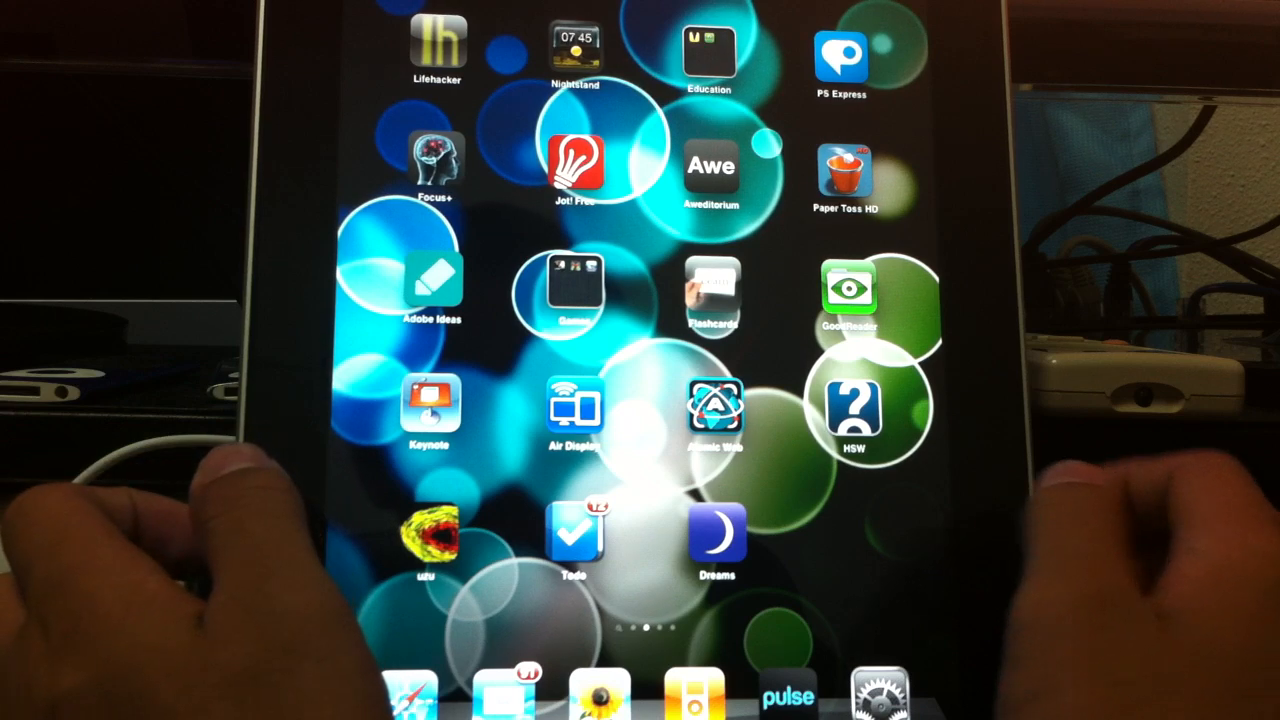
Launch the Focus+ ambient sound app from the second home-screen page
click(710, 50)
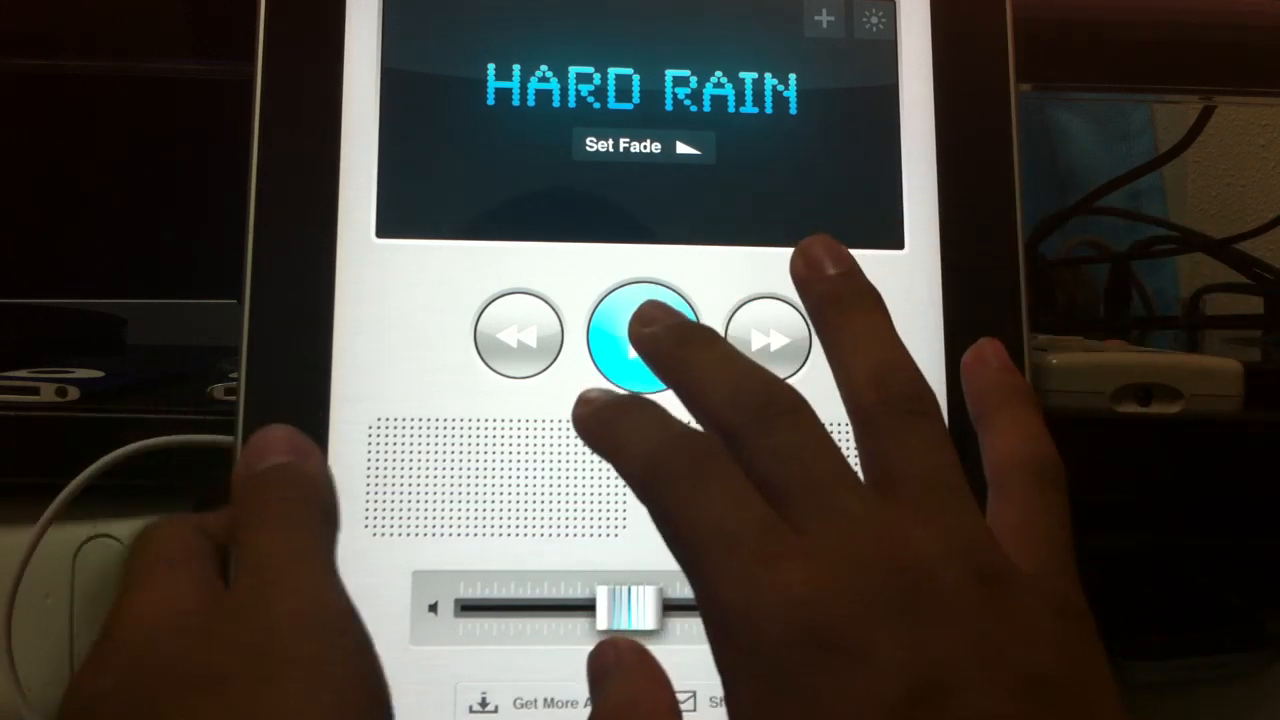
Lower the Hard Rain volume via the slider and two volume-down steps, then pause it
click(644, 336)
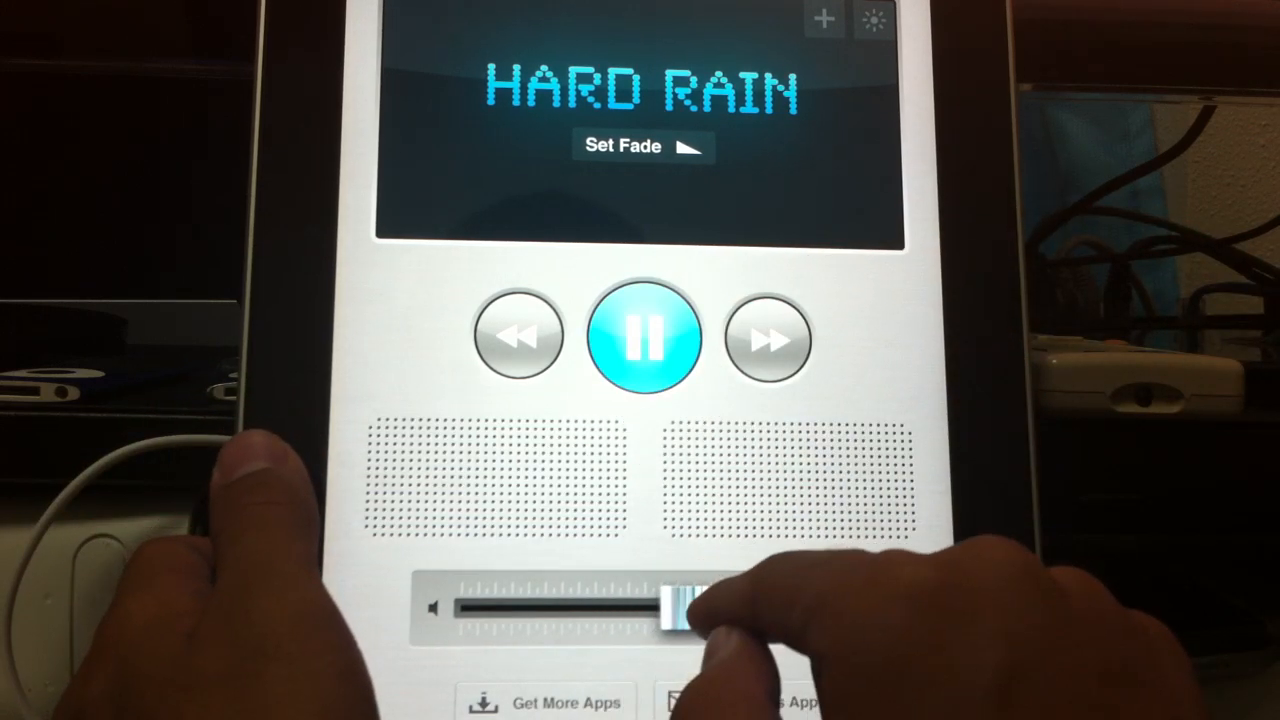
drag(684, 608, 700, 608)
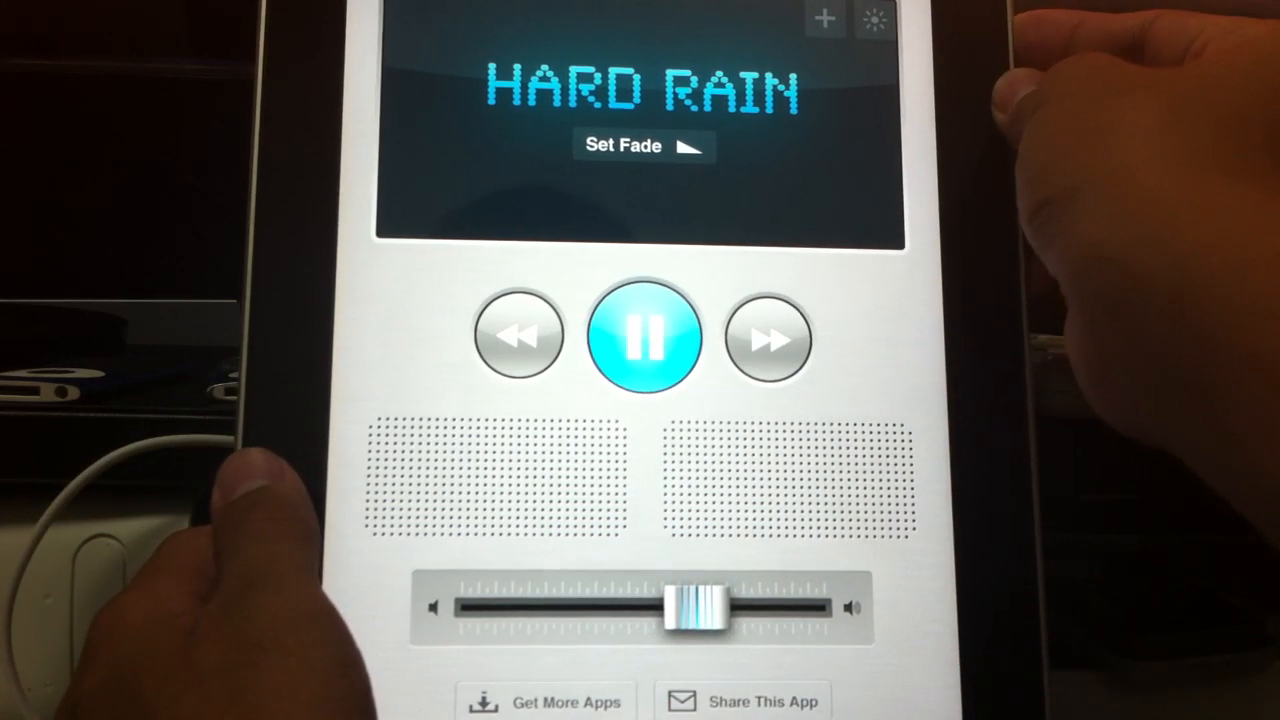
click(644, 336)
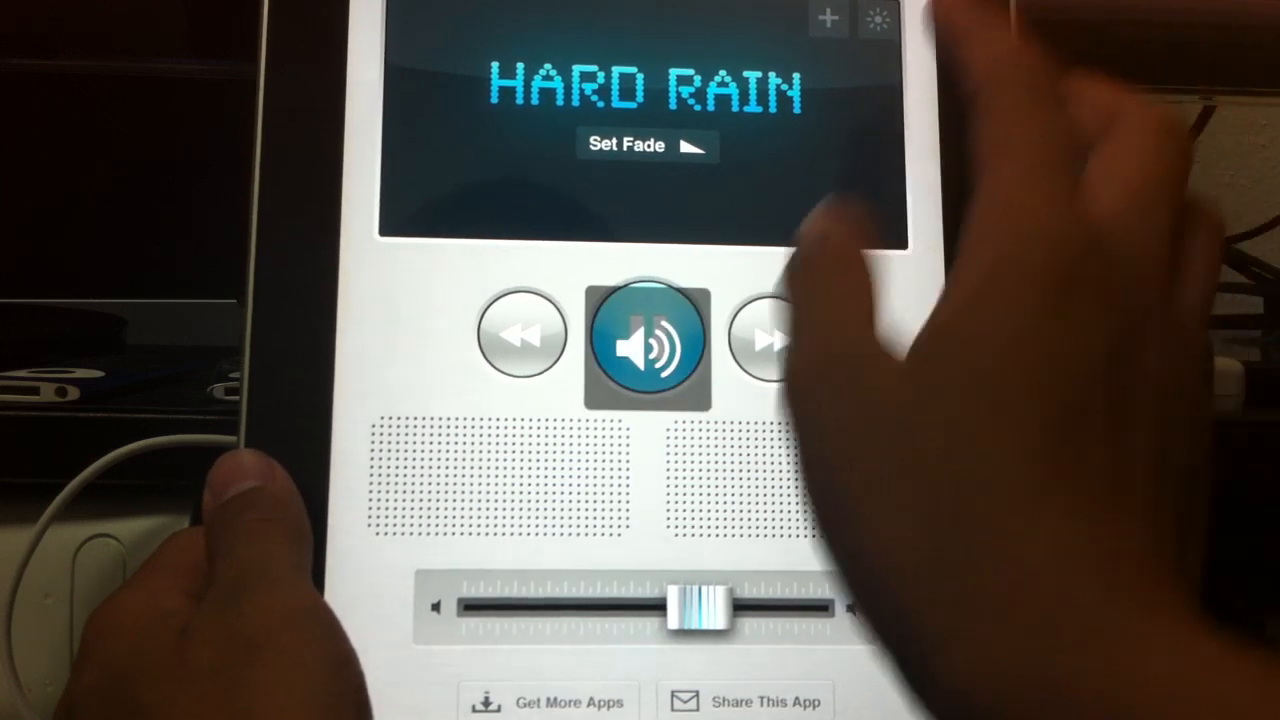
click(648, 338)
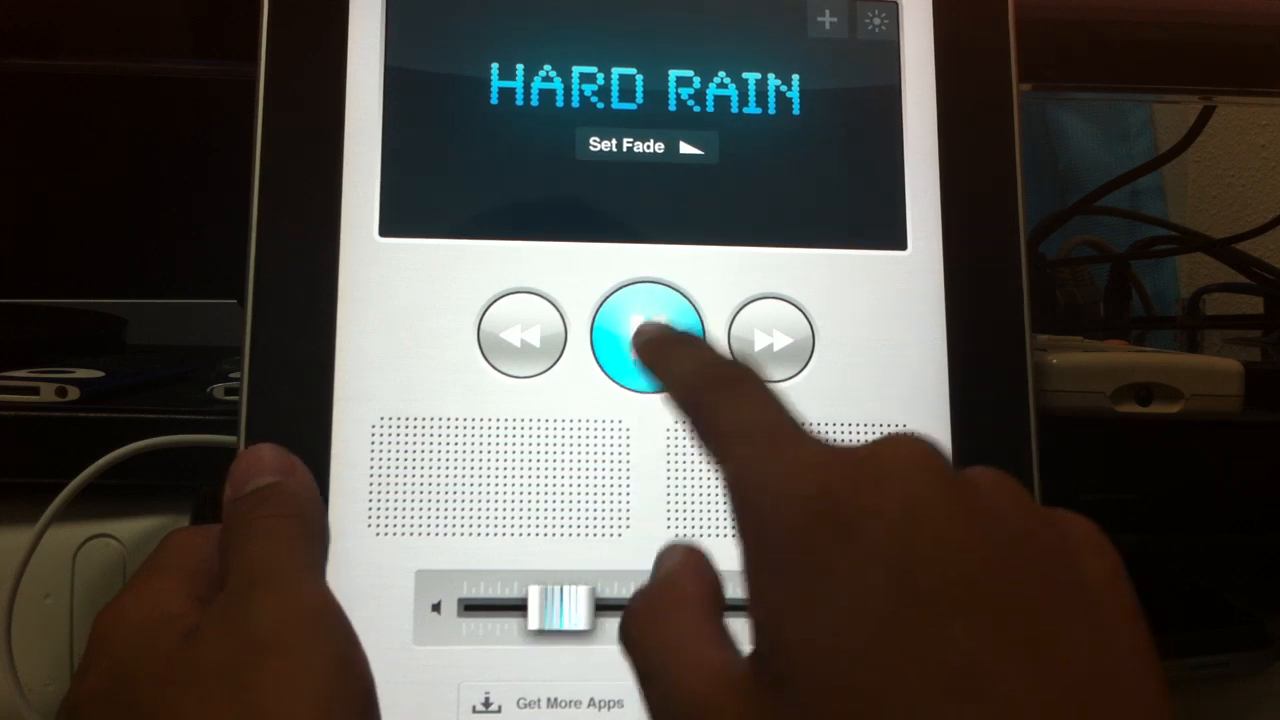
click(644, 338)
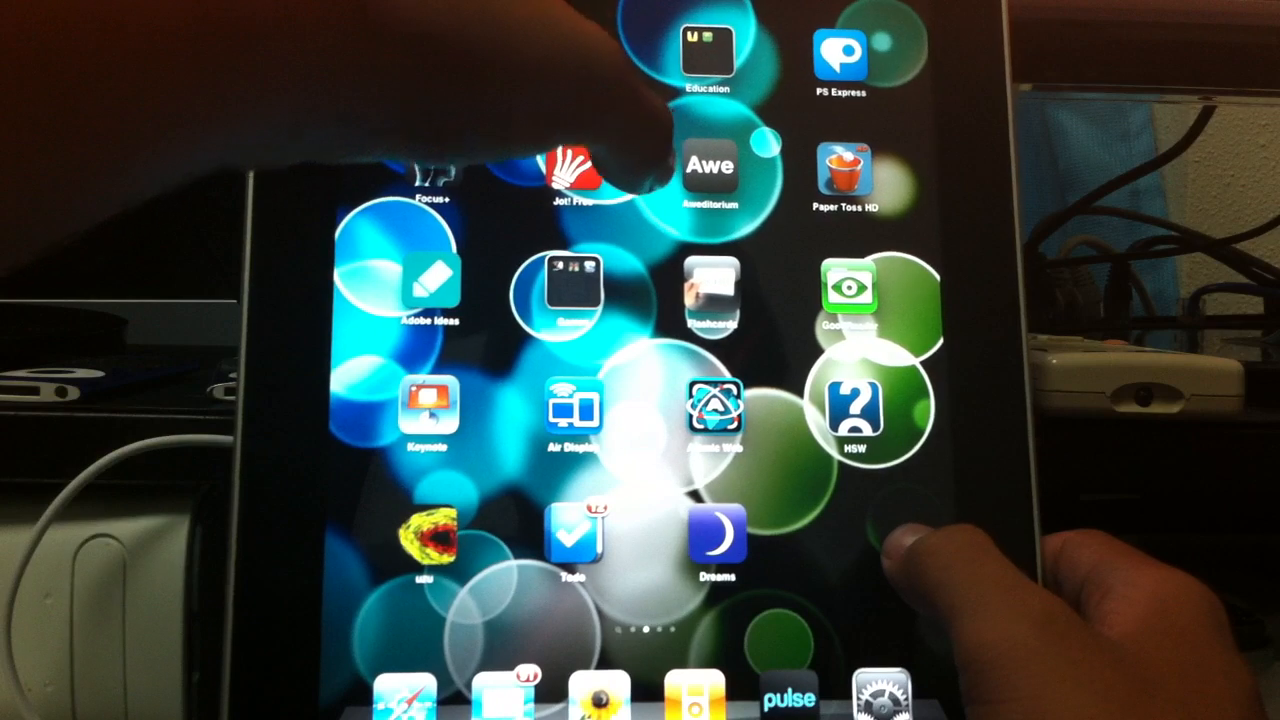
click(712, 180)
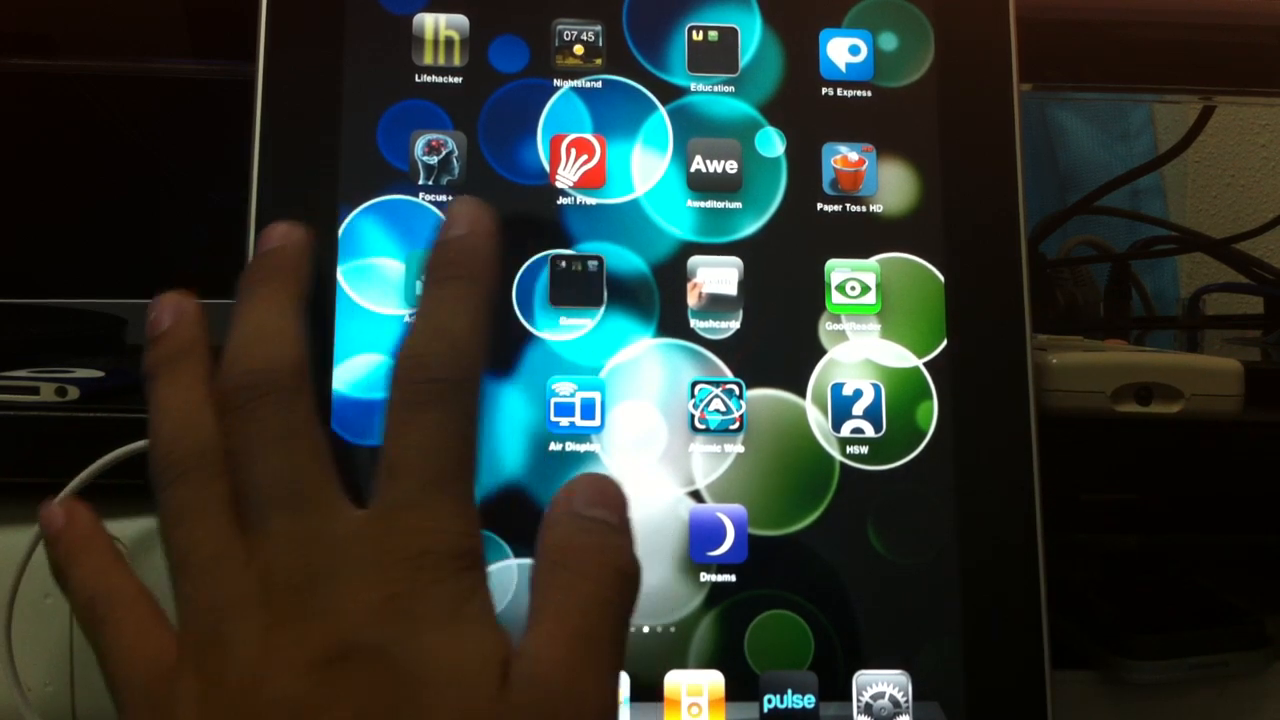
click(576, 290)
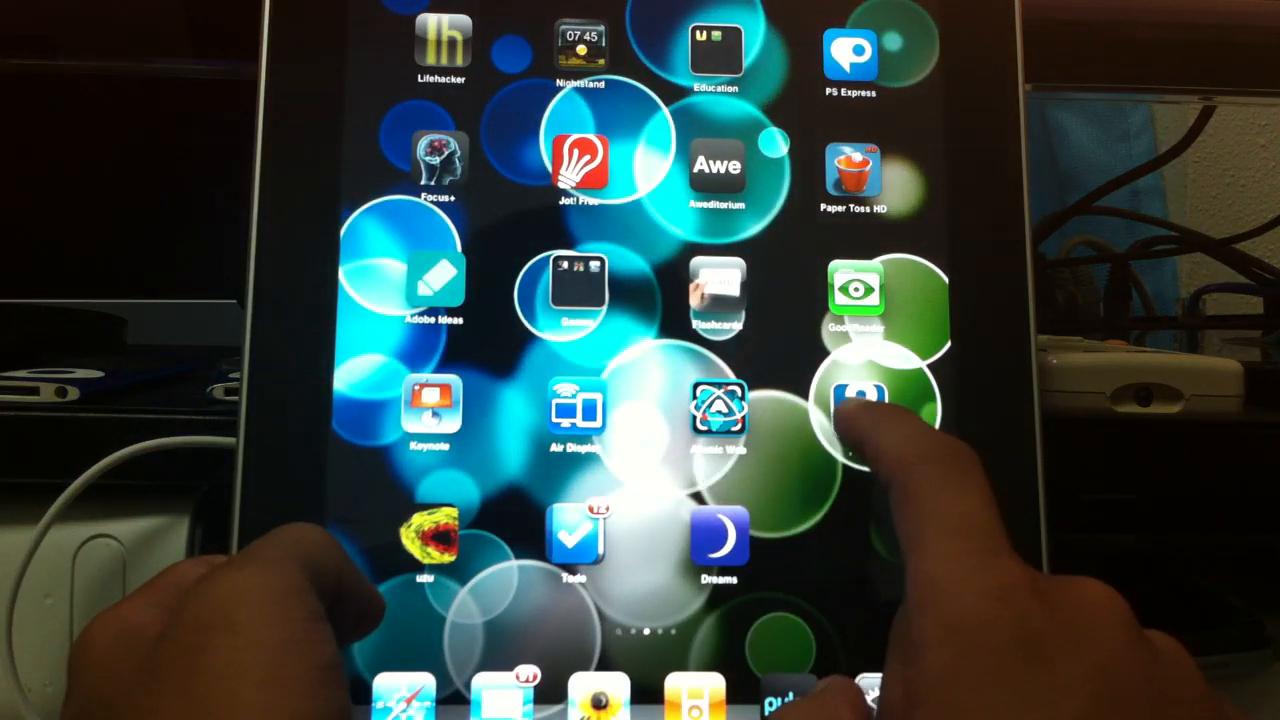
click(860, 410)
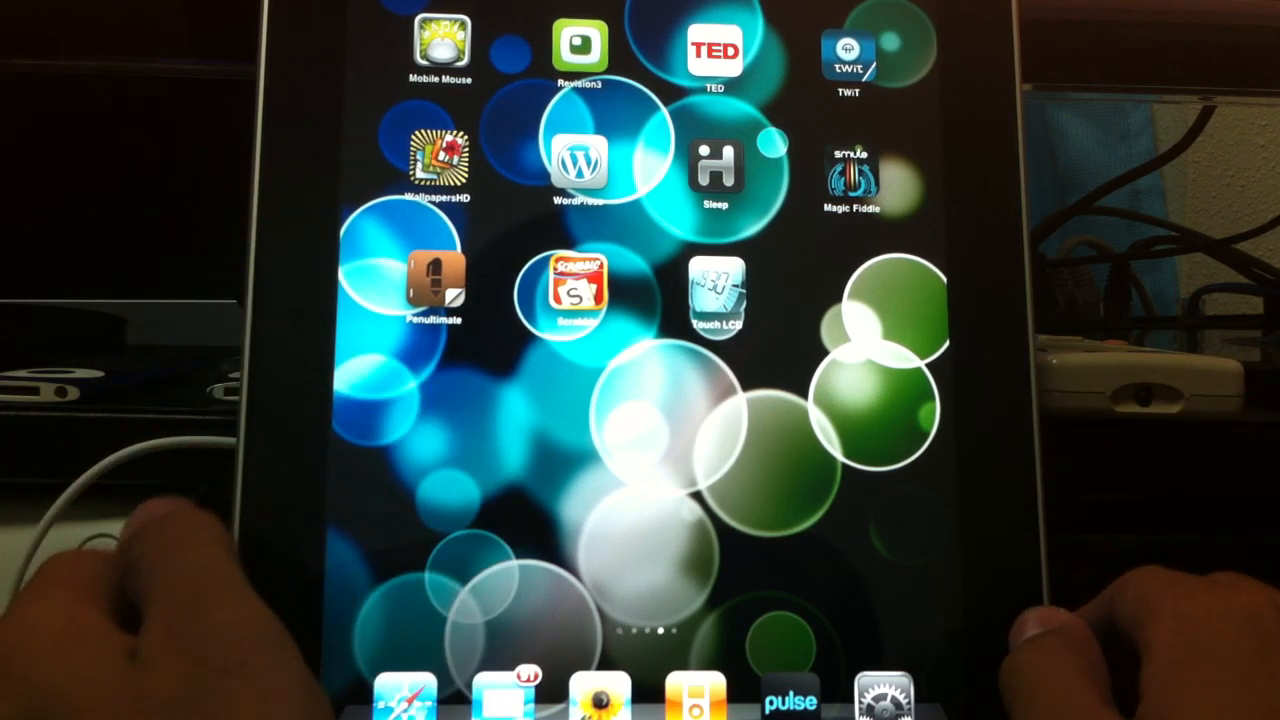
mouse_move(870, 350)
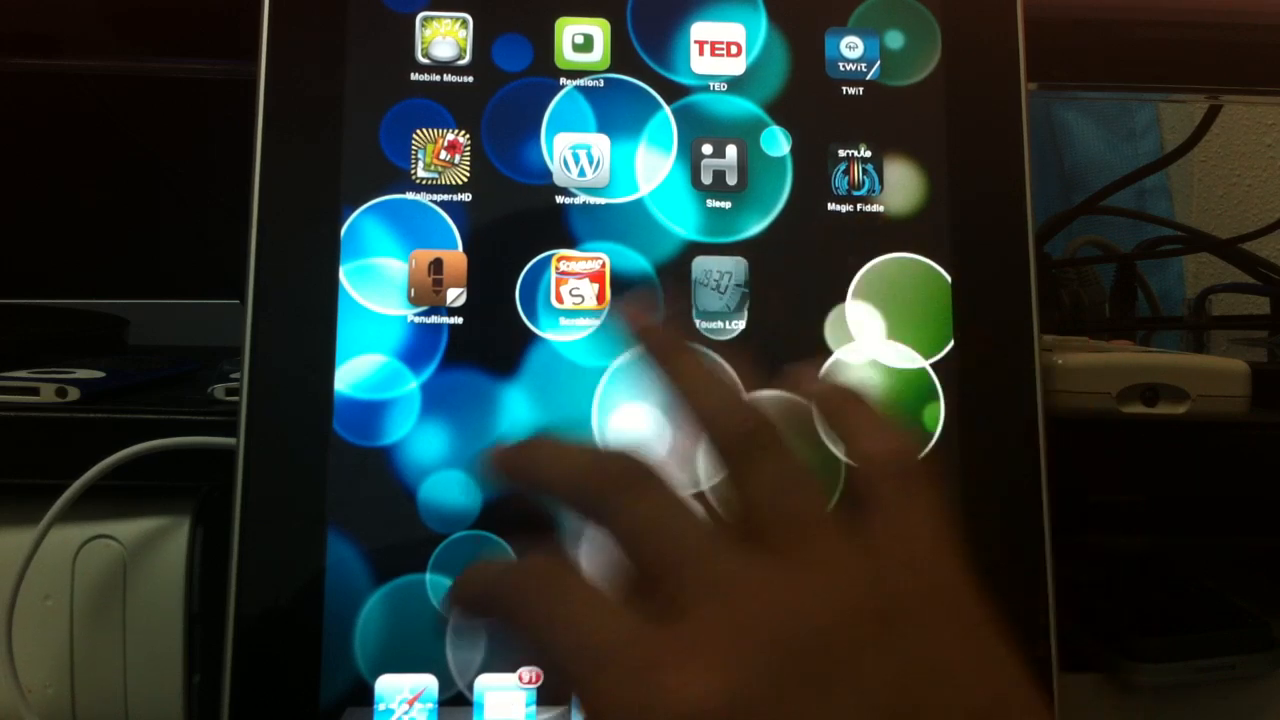
Move to the next home-screen page and launch the Pulse news reader from the dock
click(718, 290)
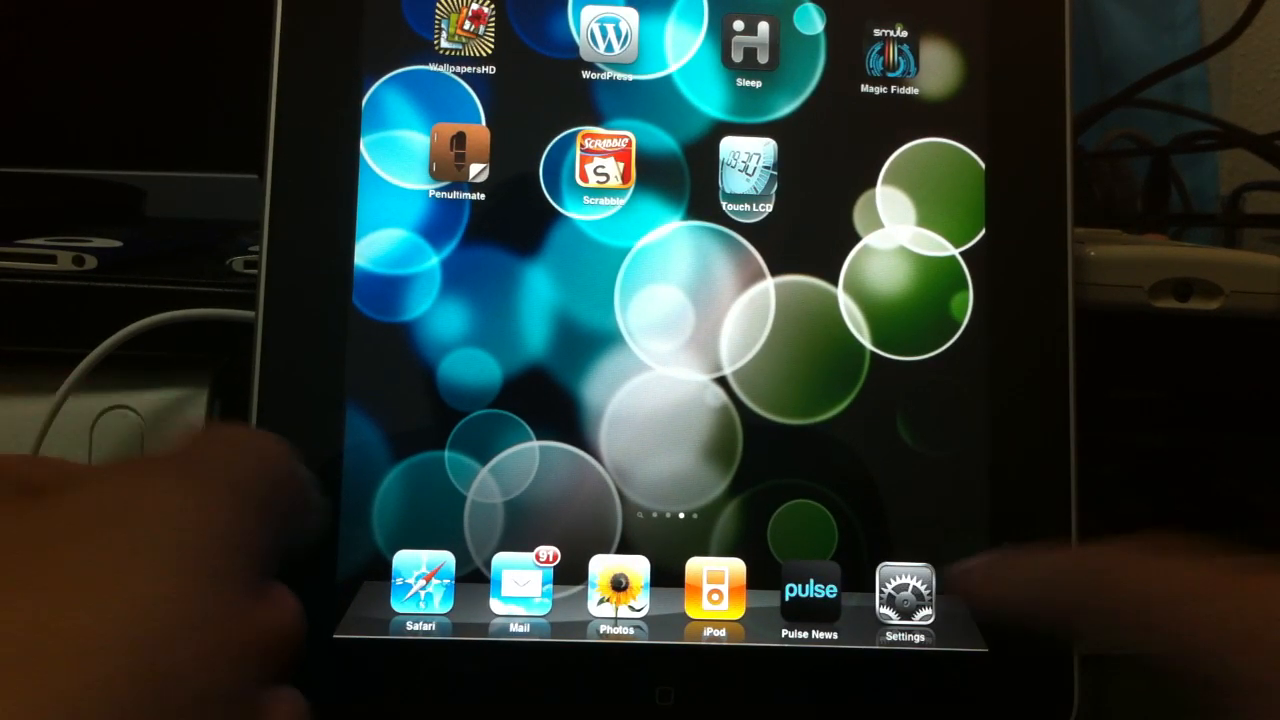
click(808, 588)
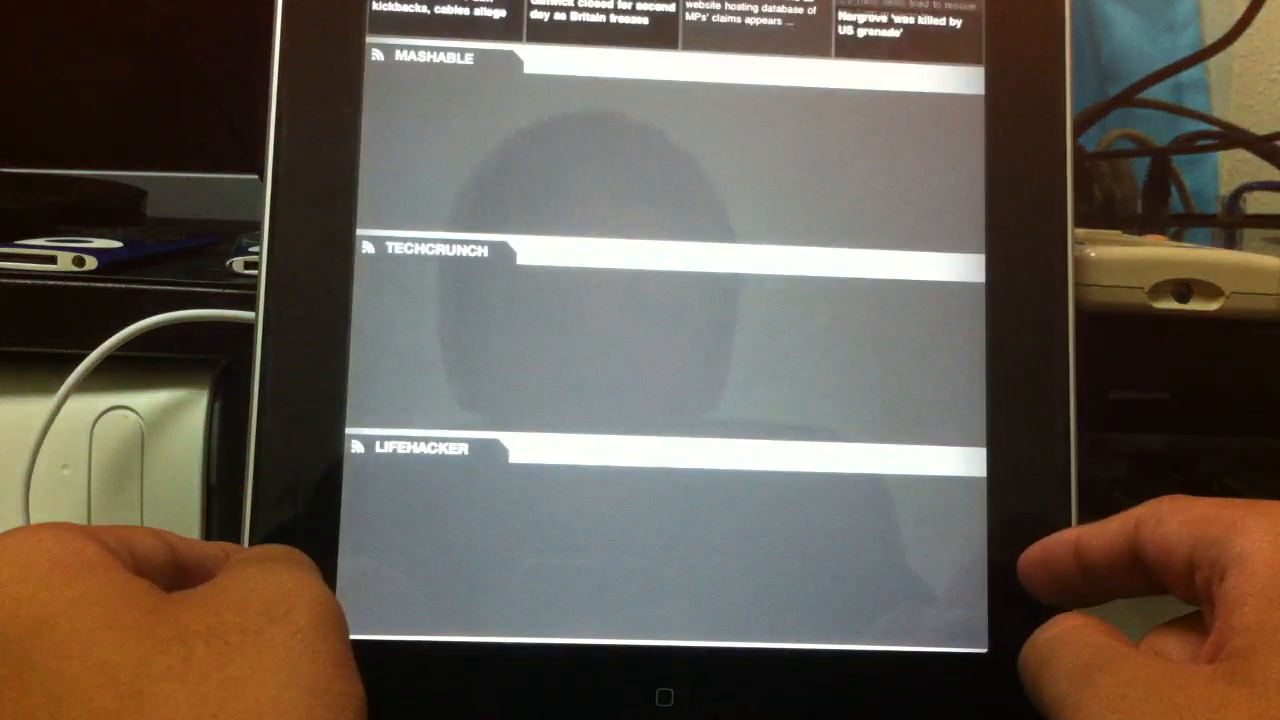
Scroll through the Mashable, TechCrunch, Lifehacker and Make Magazine feed rows
scroll(down, 3)
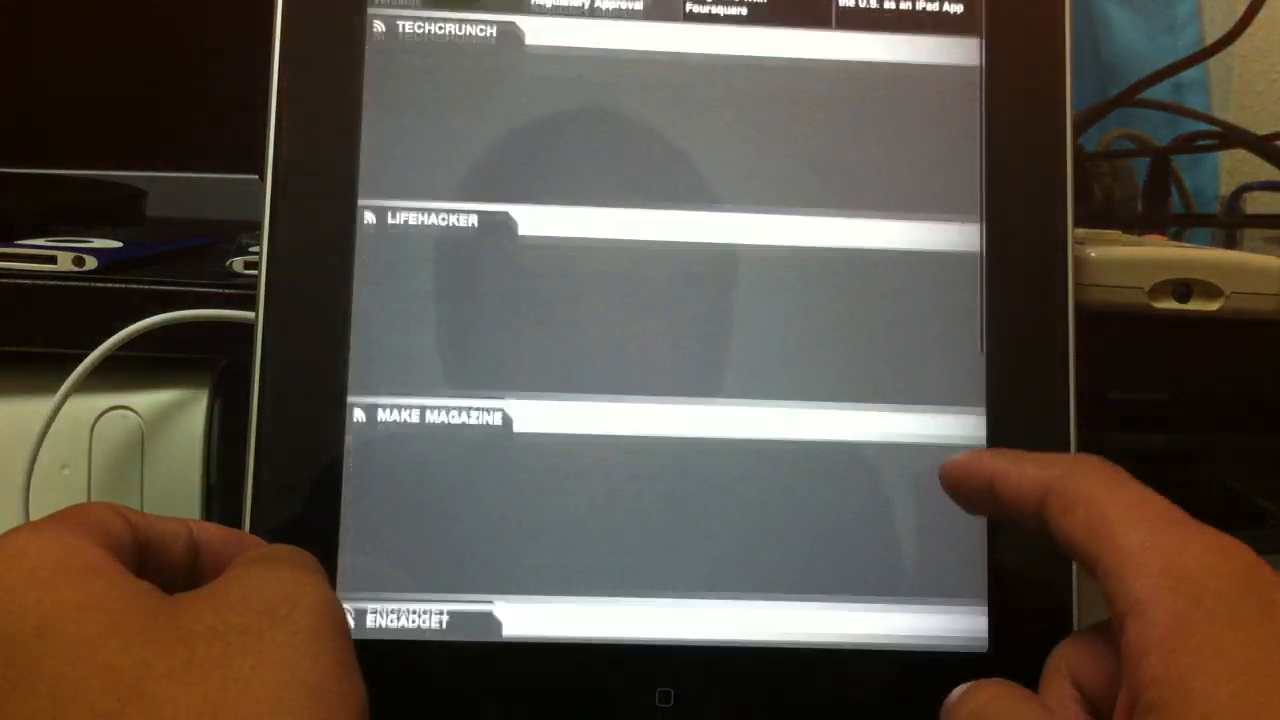
scroll(down, 3)
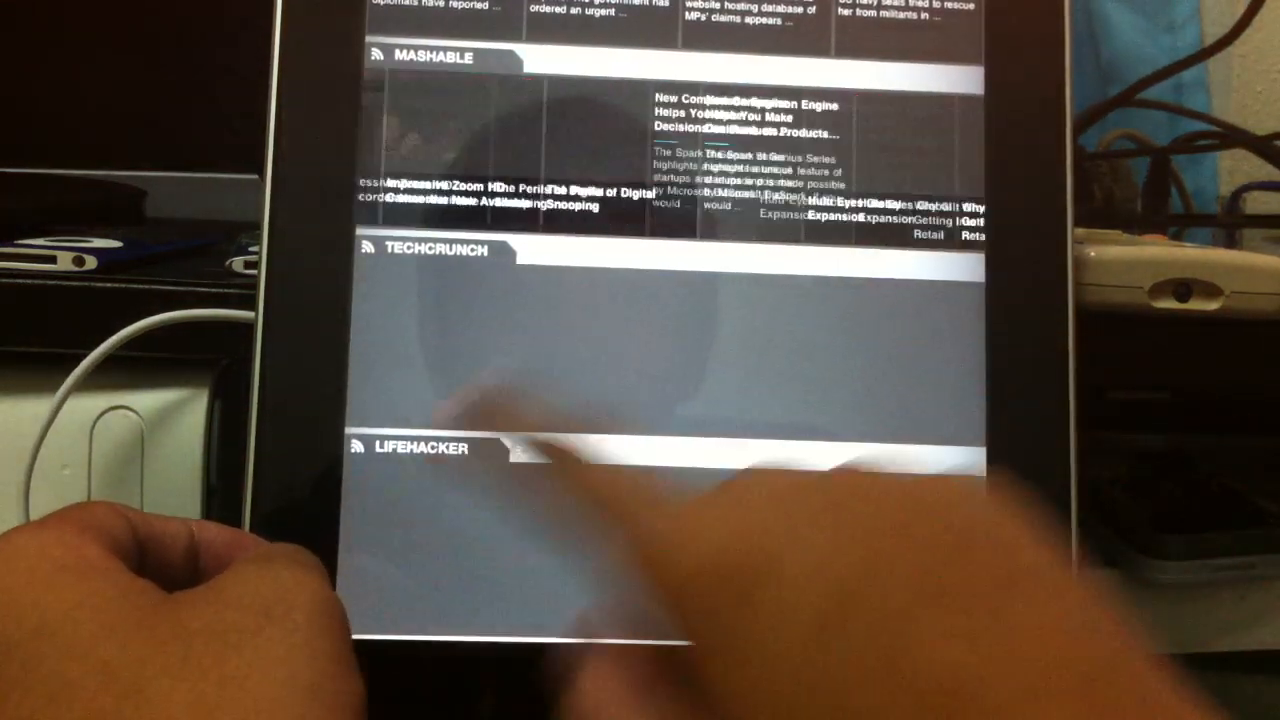